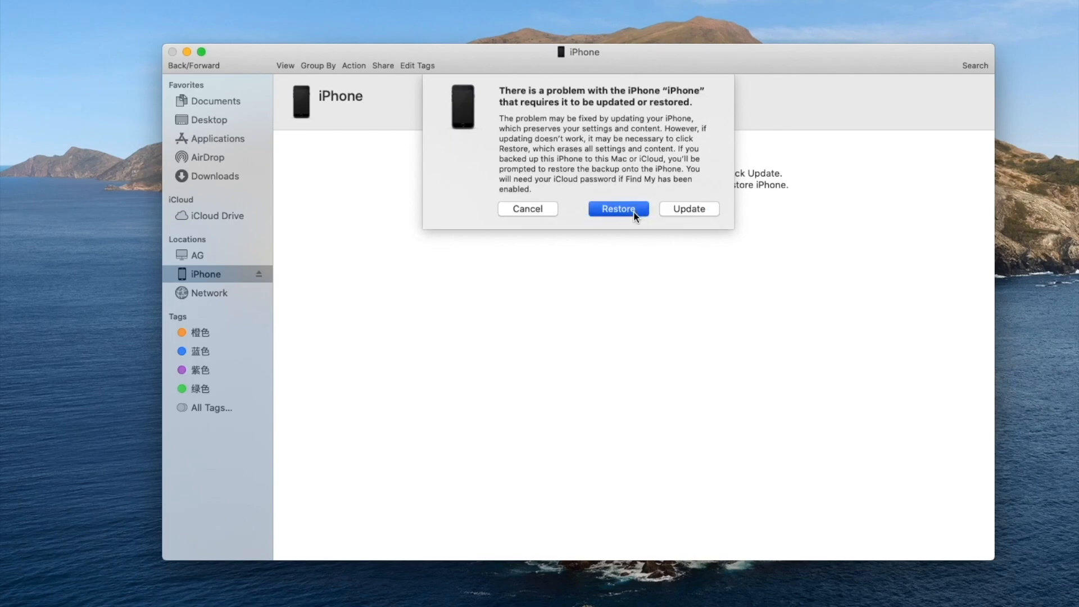
Restore the iPhone with the newest software, past release notes, agreeing to the license
{"action": "left_click", "coordinate": [619, 208]}
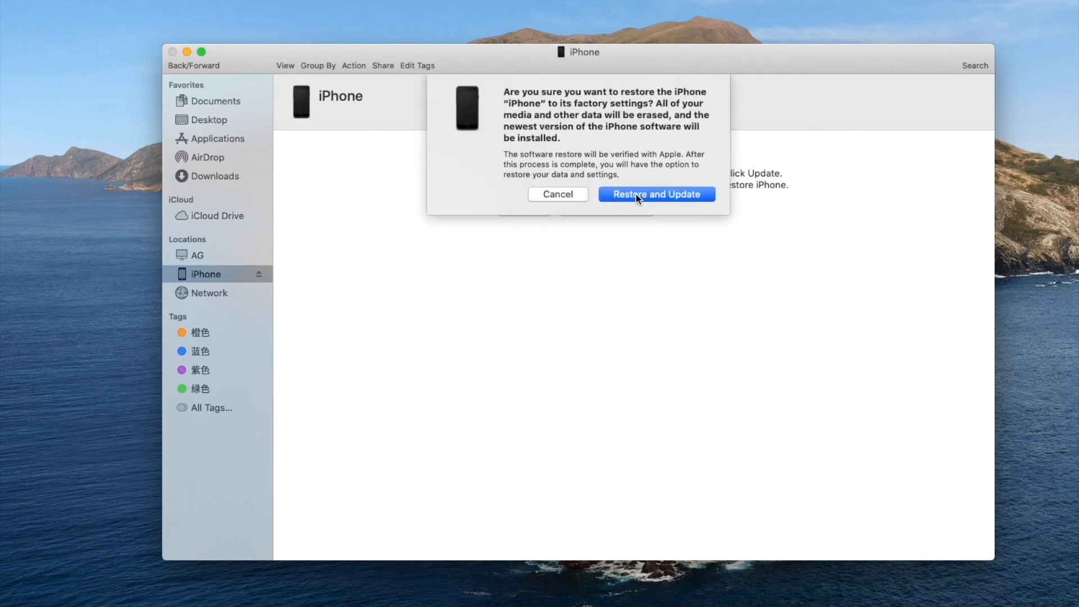
{"action": "left_click", "coordinate": [657, 194]}
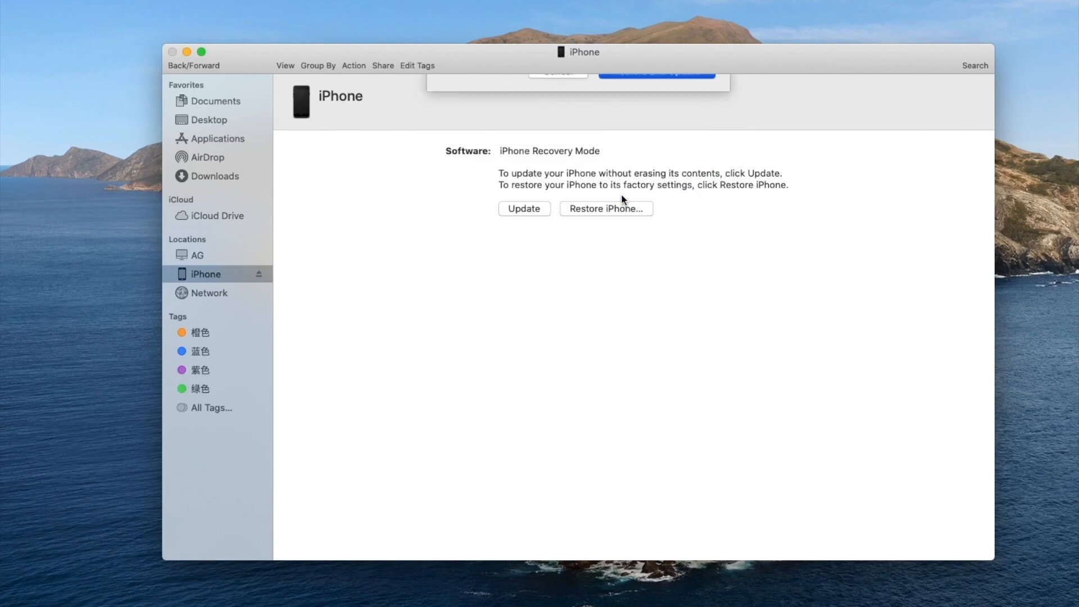
{"action": "left_click", "coordinate": [525, 208]}
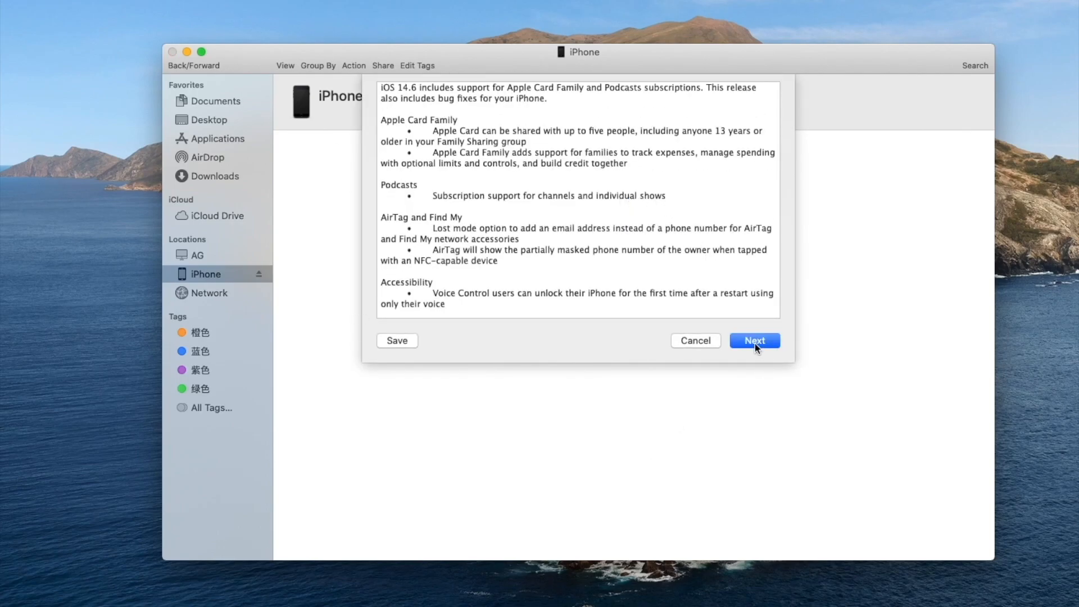
{"action": "left_click", "coordinate": [755, 341]}
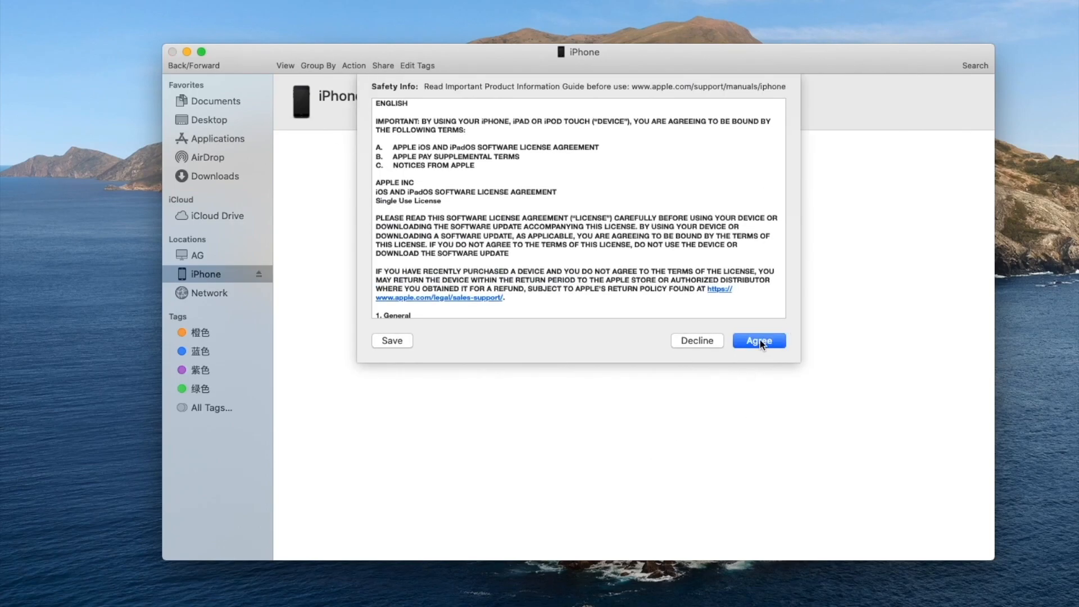
{"action": "left_click", "coordinate": [759, 341]}
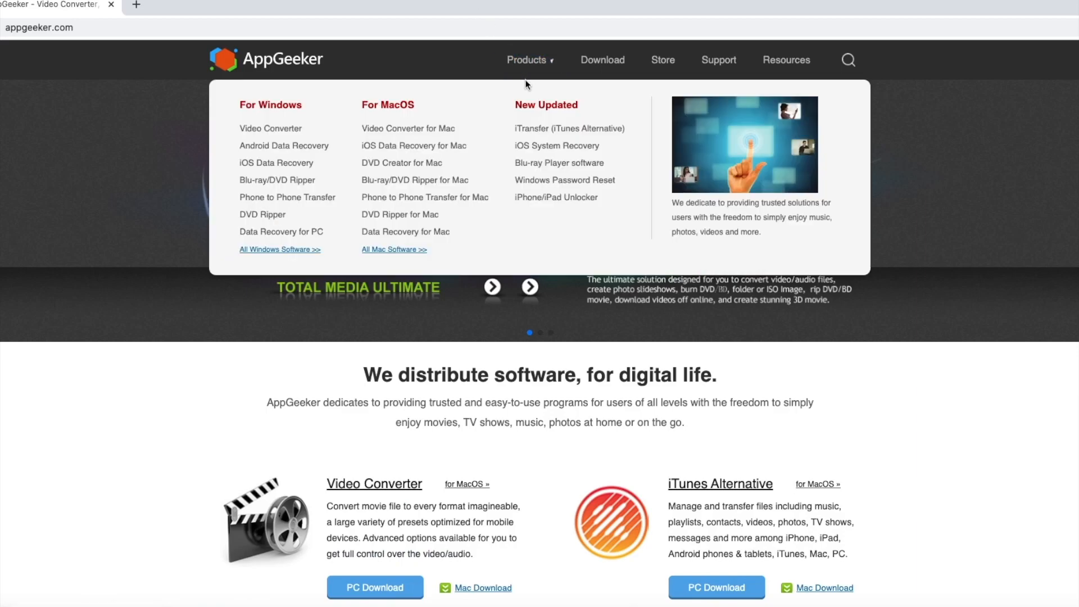
{"action": "mouse_move", "coordinate": [533, 204]}
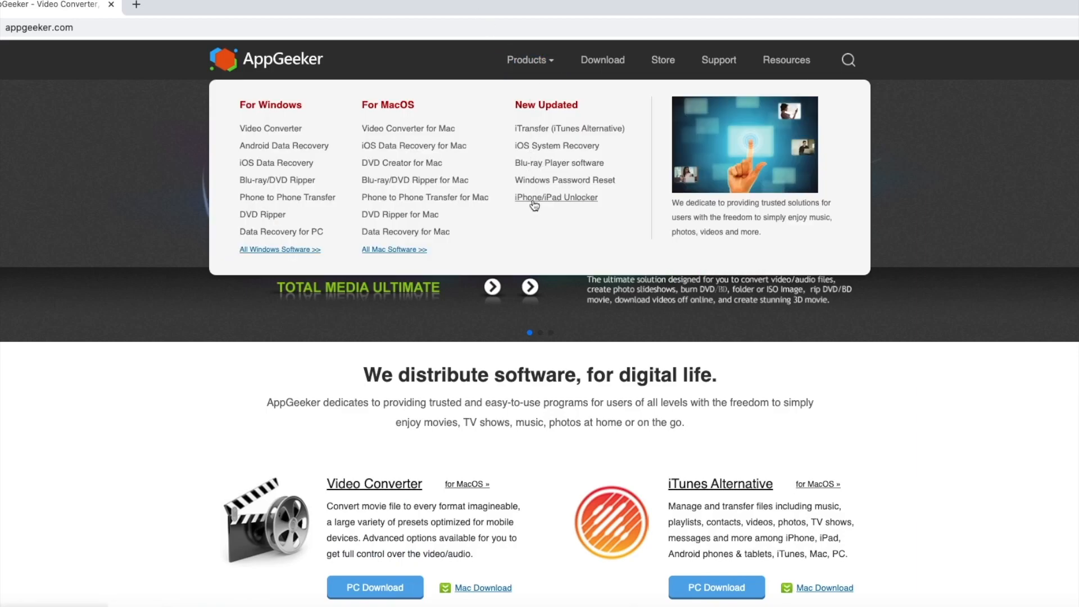
Open AppGeeker's iPhone/iPad Unlocker page and scroll through its features
{"action": "left_click", "coordinate": [556, 197]}
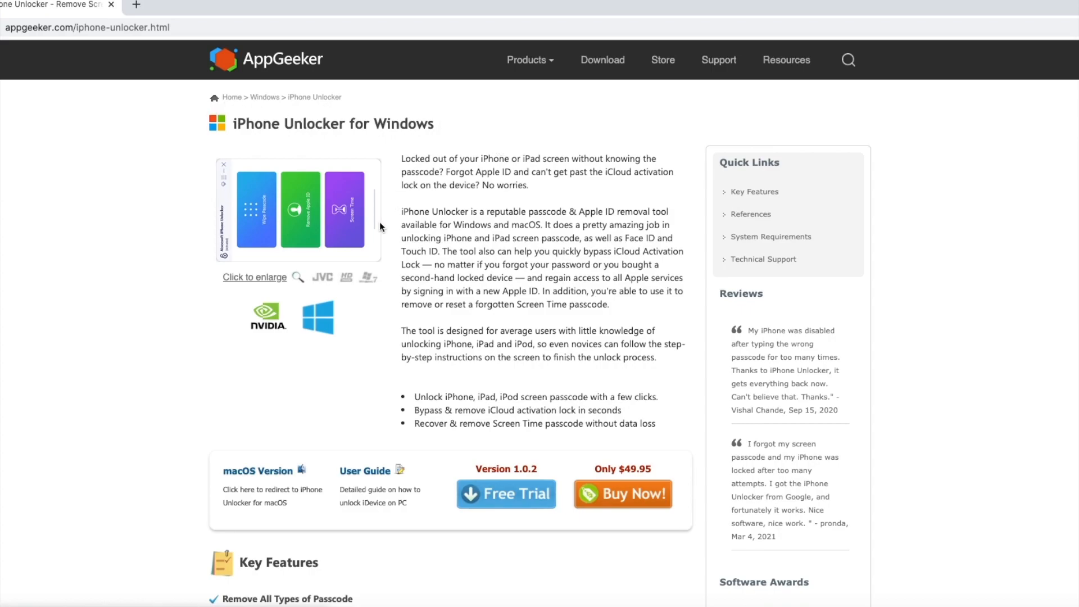
{"action": "scroll", "scroll_direction": "down", "scroll_amount": 3}
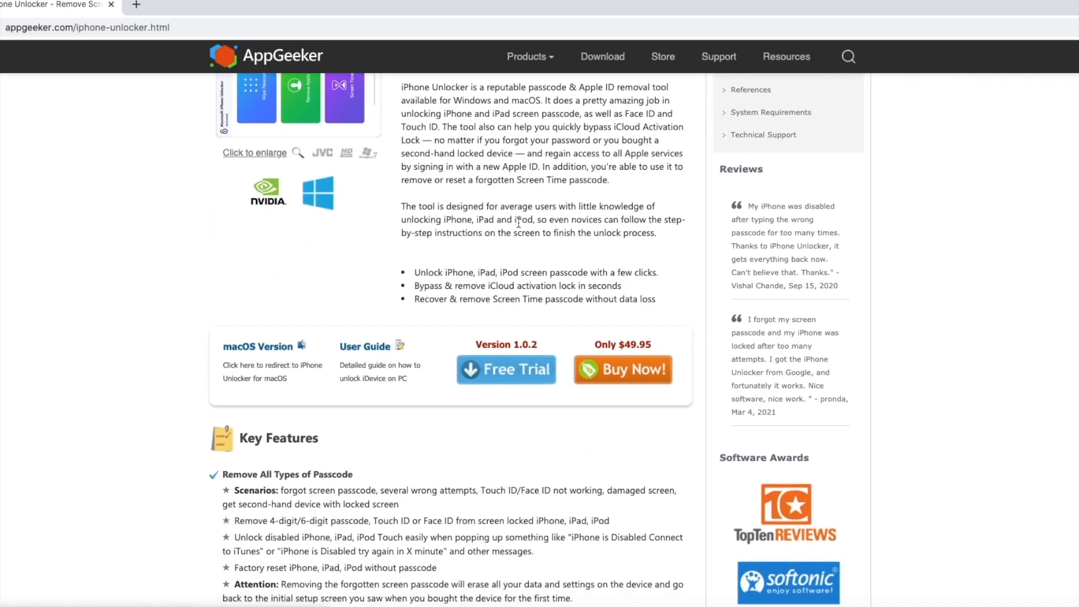
{"action": "scroll", "scroll_direction": "down", "scroll_amount": 3}
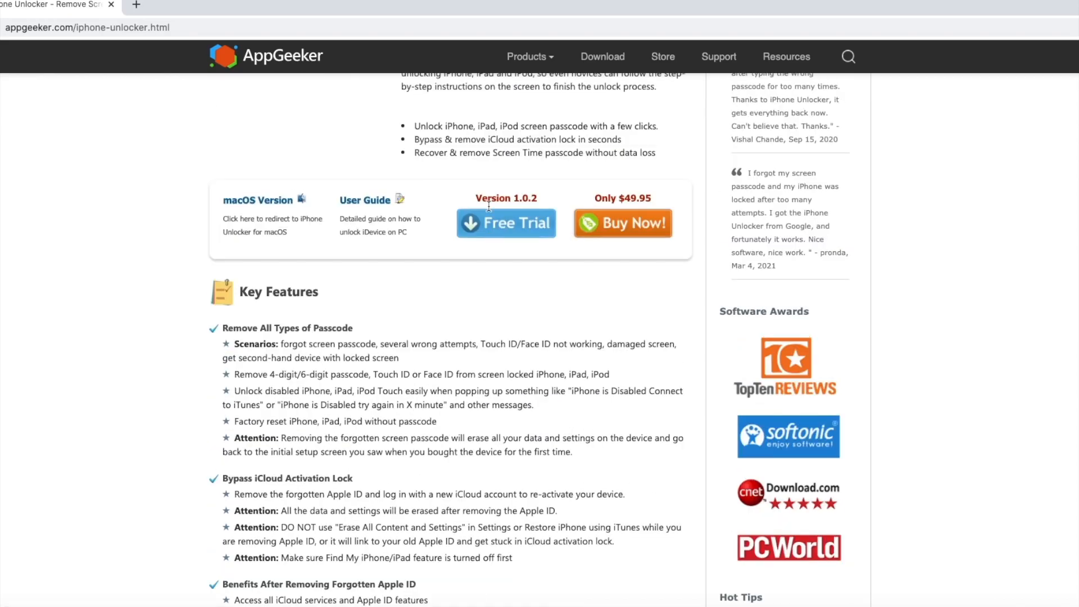
{"action": "scroll", "scroll_direction": "up", "scroll_amount": 3}
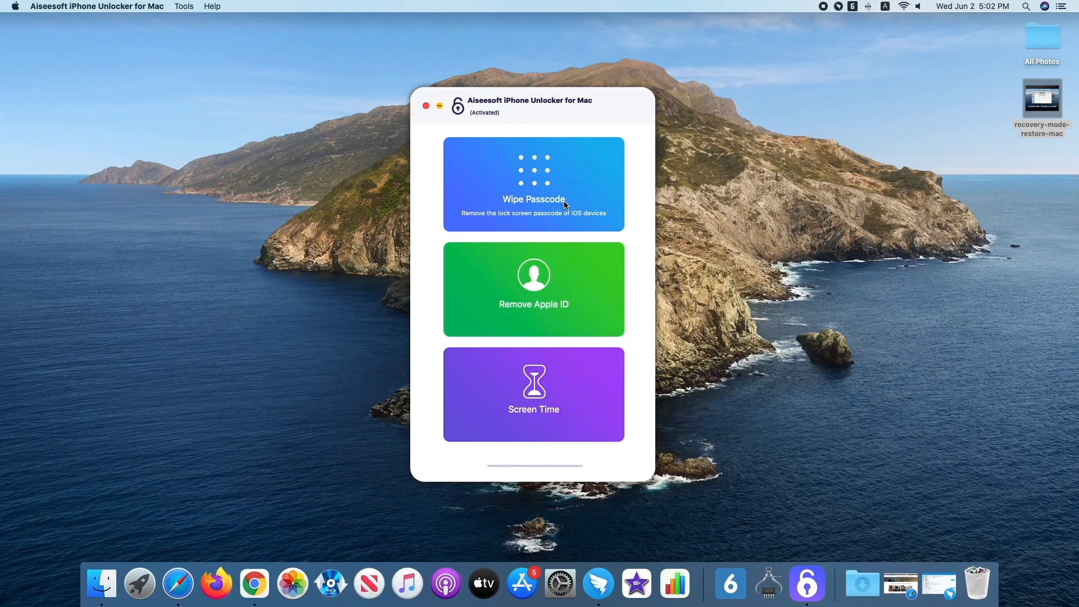
Choose Wipe Passcode and start the process to show recovery-mode instructions
{"action": "left_click", "coordinate": [533, 184]}
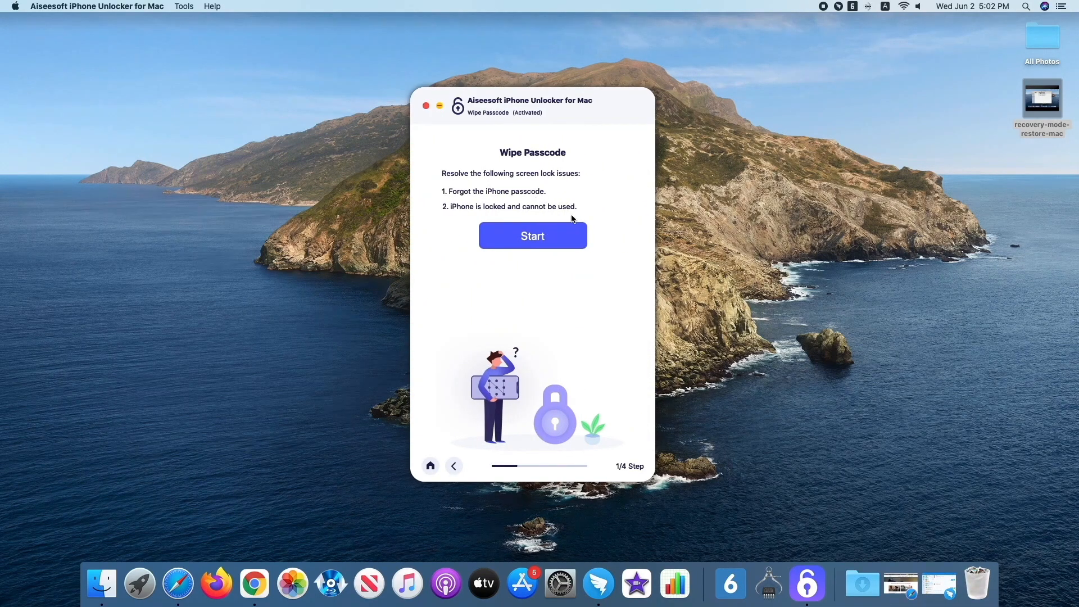
{"action": "left_click", "coordinate": [533, 235]}
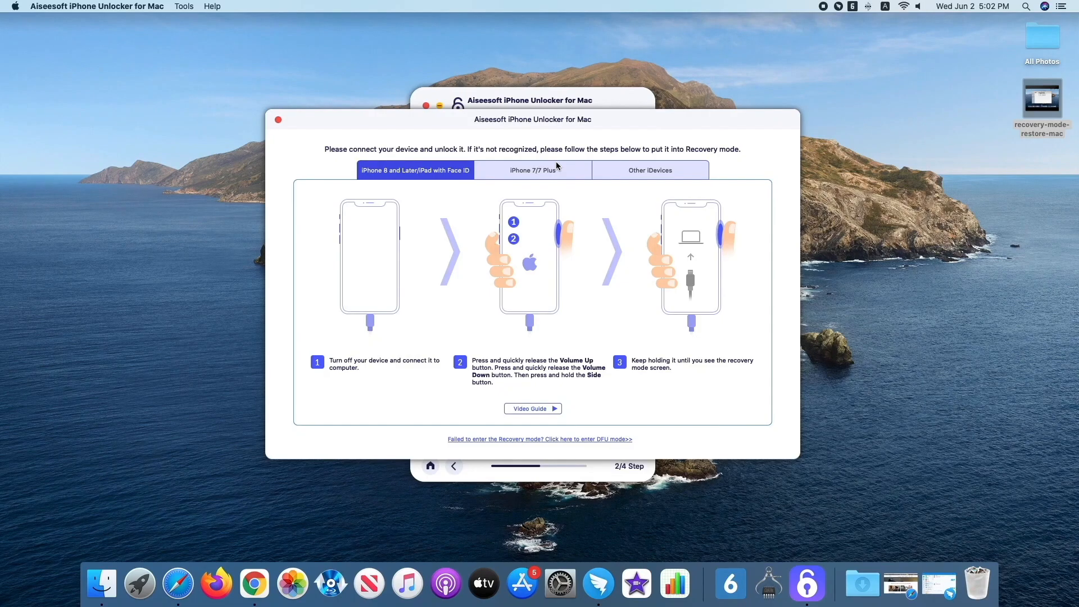
Close the recovery-mode guide to continue toward the firmware download
{"action": "left_click", "coordinate": [650, 171]}
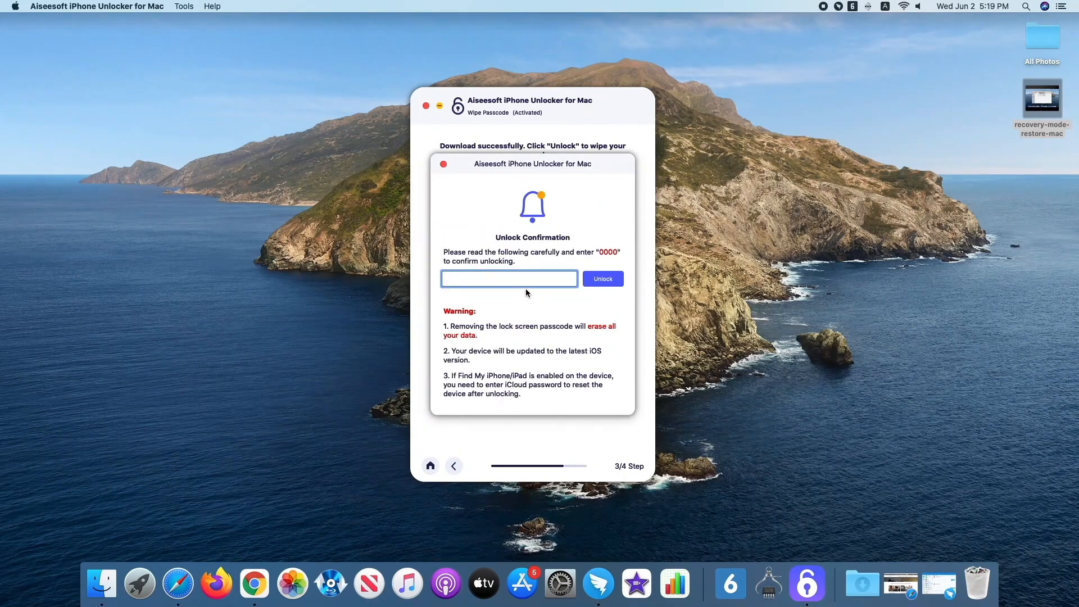
Select the unlock confirmation field to enter 0000
{"action": "left_click", "coordinate": [603, 279]}
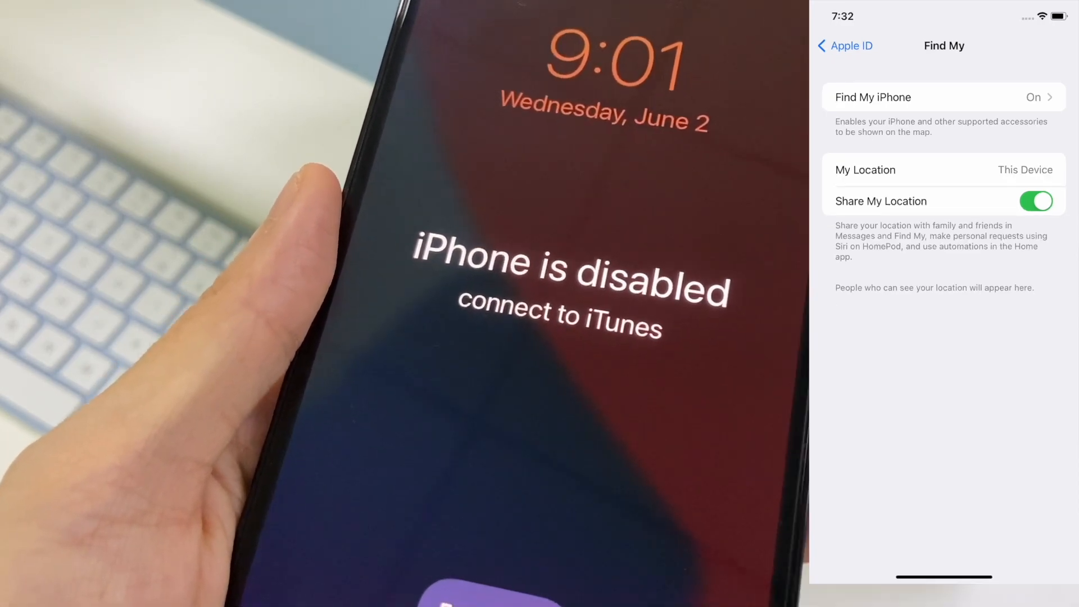
Go to icloud.com/find in Safari and sign in with the Apple ID
{"action": "type", "text": "icloud.com/find"}
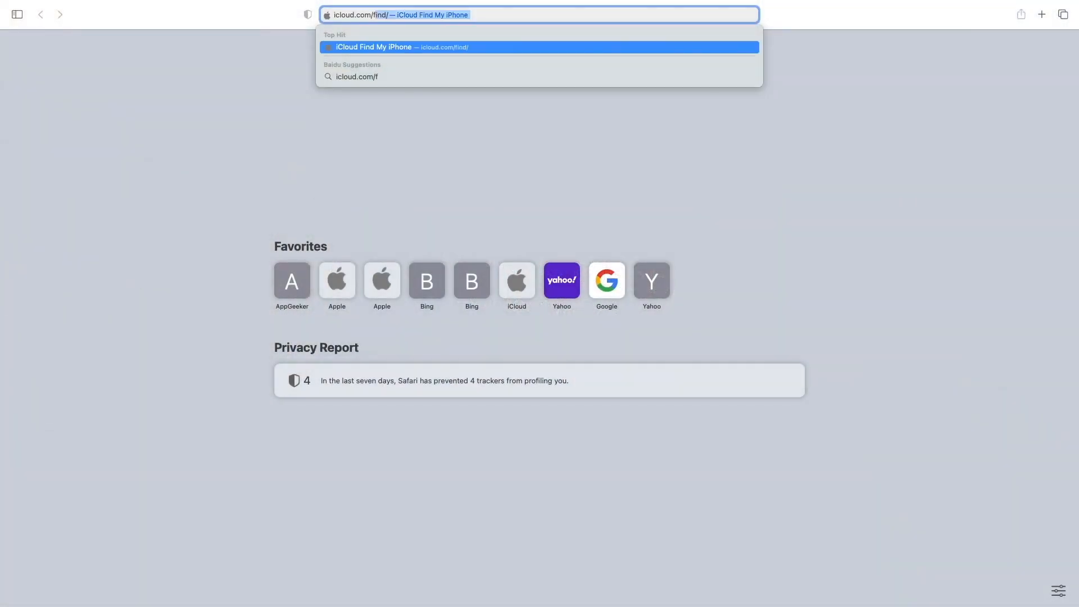
{"action": "type", "text": "ind"}
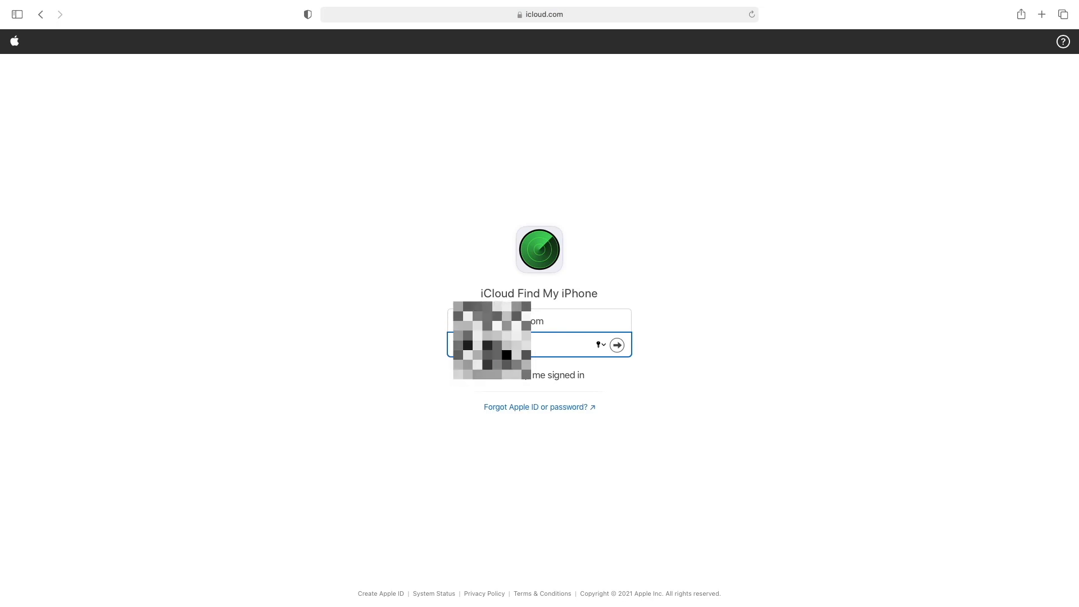
{"action": "left_click", "coordinate": [616, 344]}
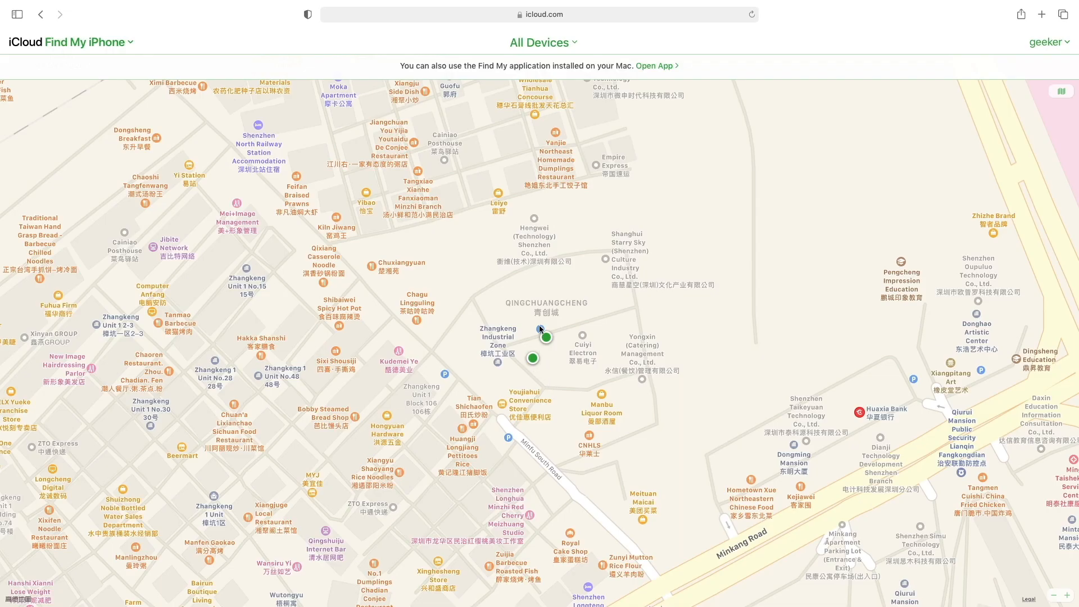
Select the online iPhone under All Devices and confirm Erase iPhone
{"action": "left_click", "coordinate": [540, 43]}
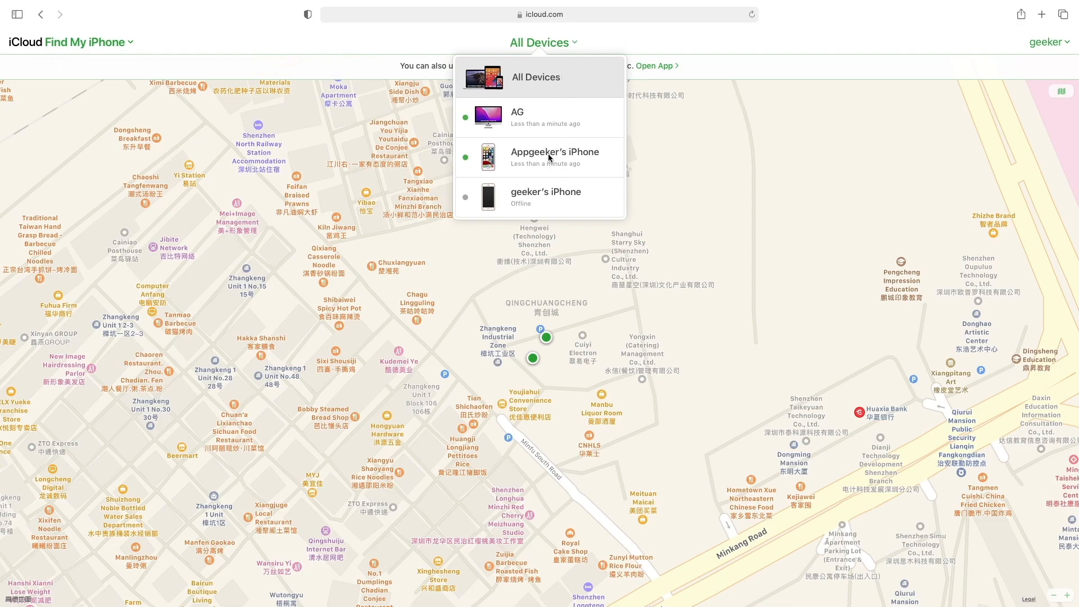
{"action": "left_click", "coordinate": [555, 157]}
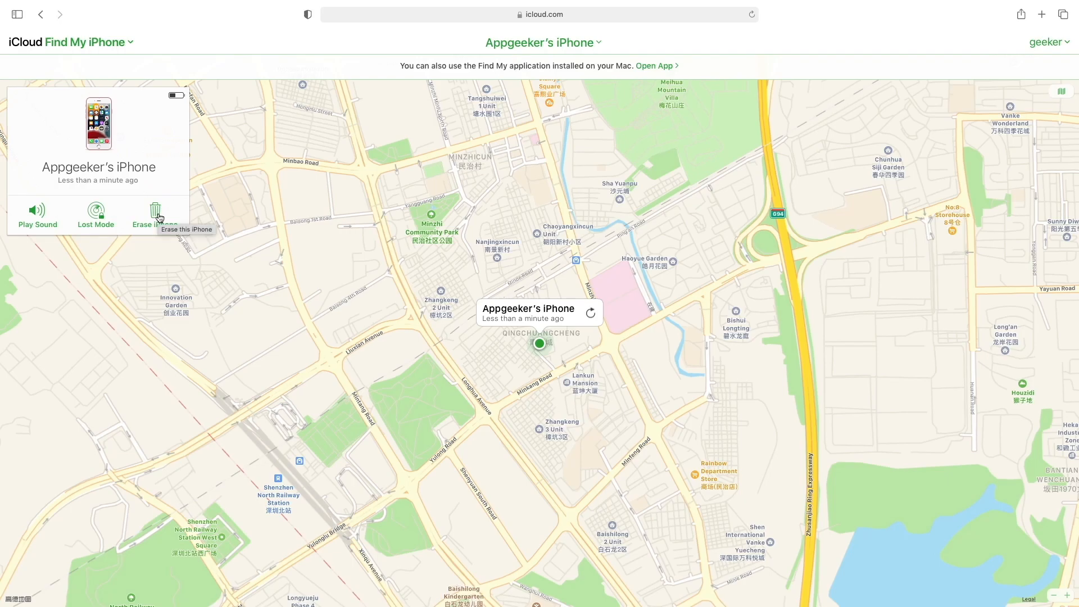
{"action": "mouse_move", "coordinate": [159, 218]}
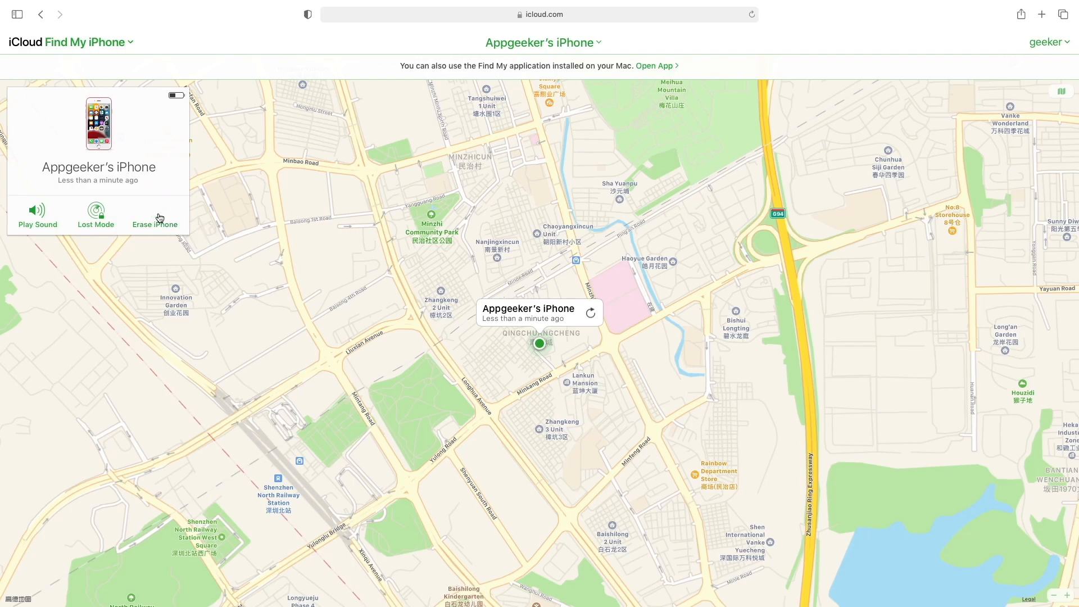
{"action": "left_click", "coordinate": [155, 211]}
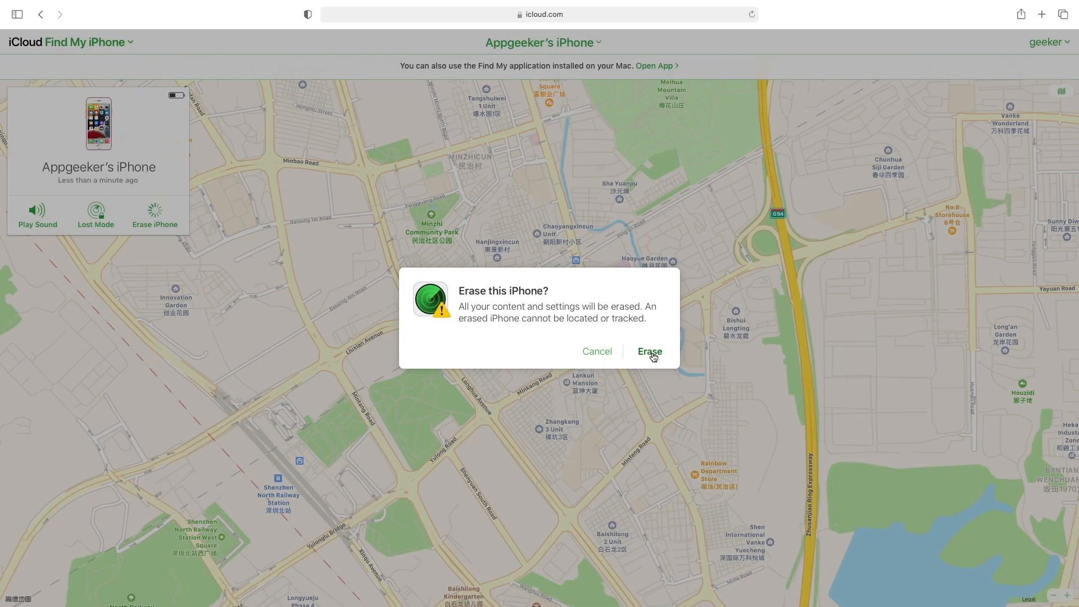
{"action": "left_click", "coordinate": [650, 351]}
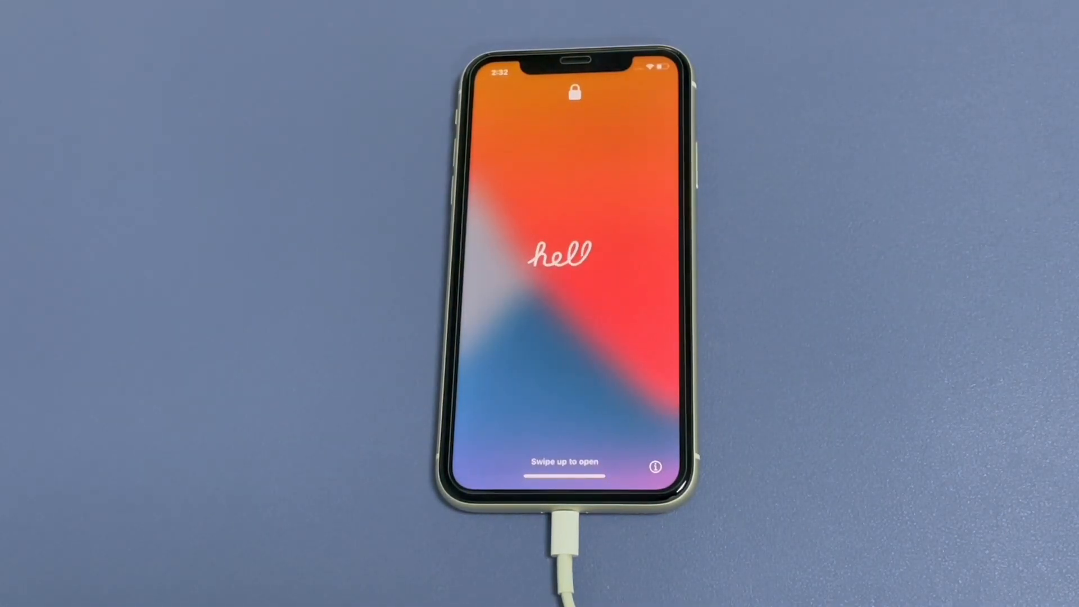
Swipe up on the iPhone's hello screen to reach Welcome to iPhone
{"action": "left_click_drag", "start_coordinate": [570, 475], "coordinate": [570, 275]}
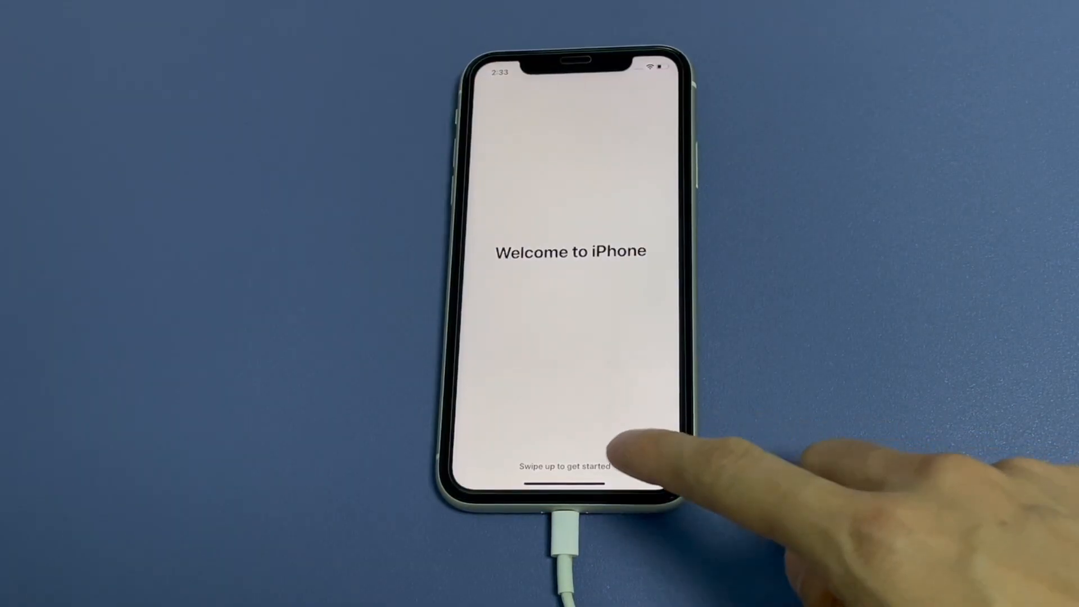